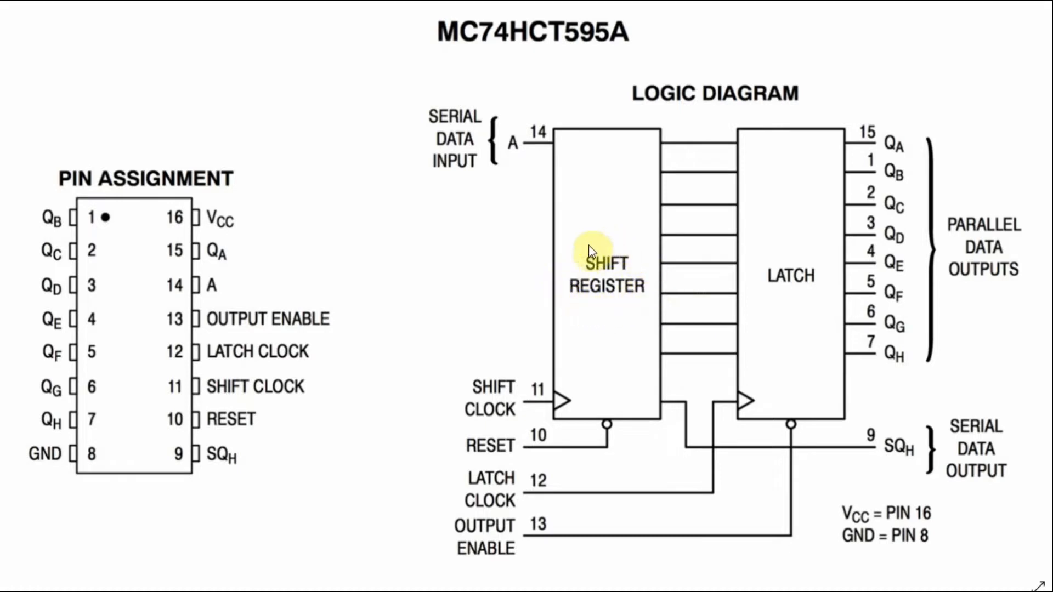
{"action": "mouse_move", "coordinate": [680, 334]}
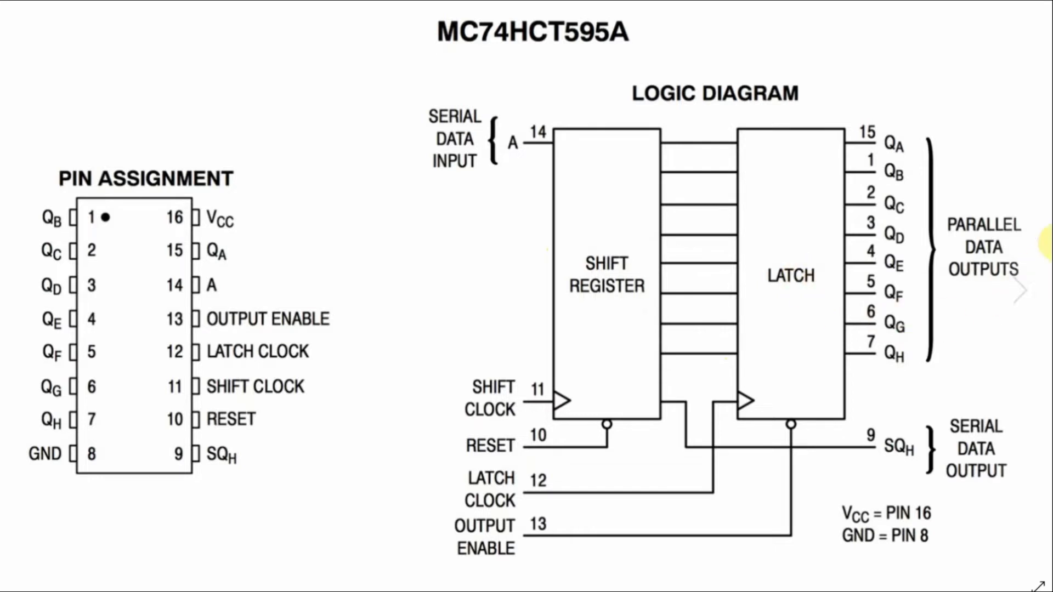
{"action": "mouse_move", "coordinate": [478, 155]}
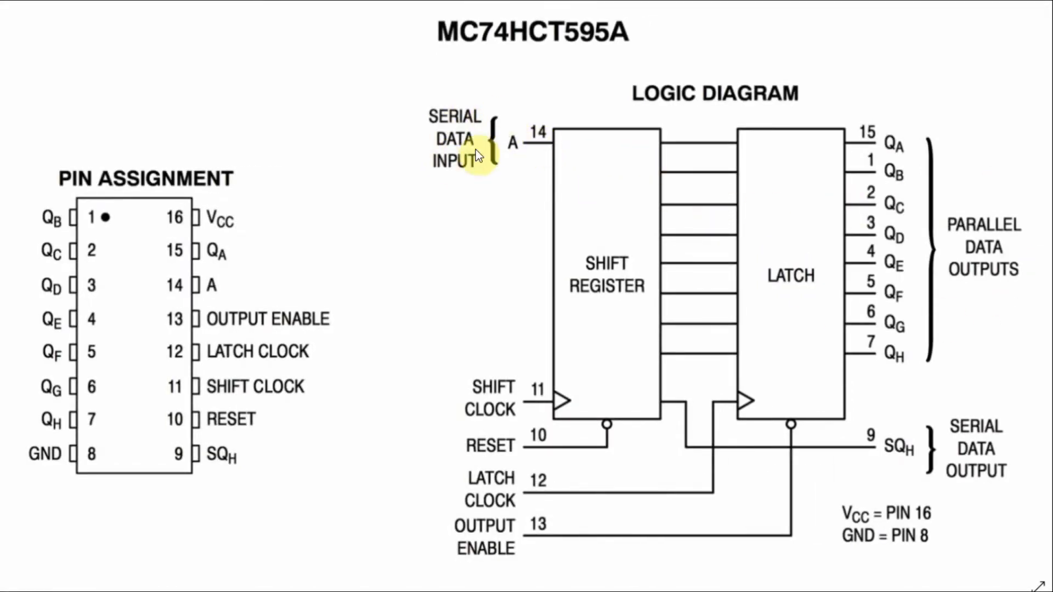
{"action": "mouse_move", "coordinate": [641, 261]}
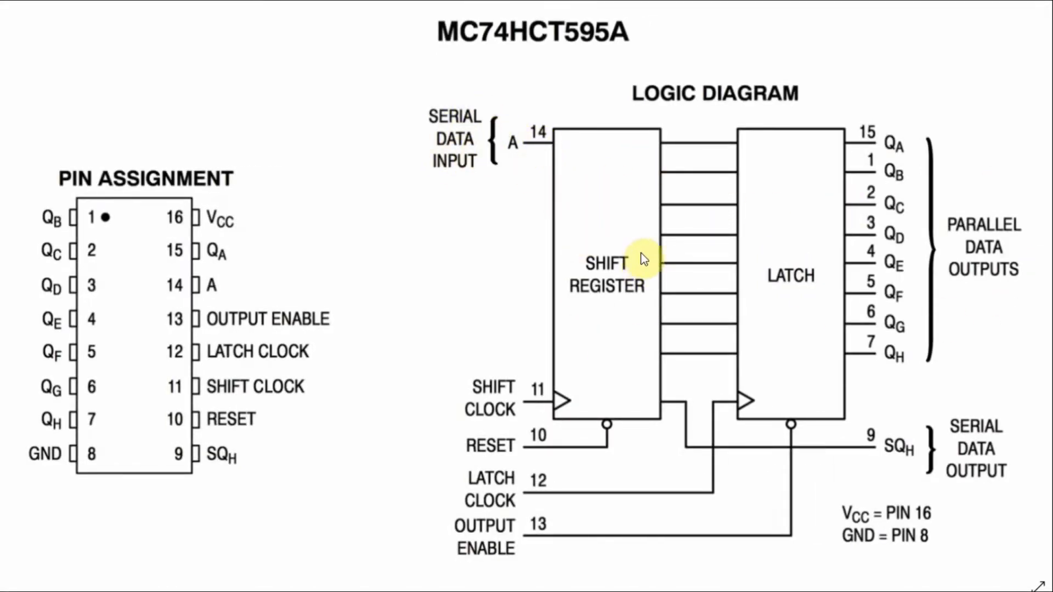
{"action": "mouse_move", "coordinate": [499, 410]}
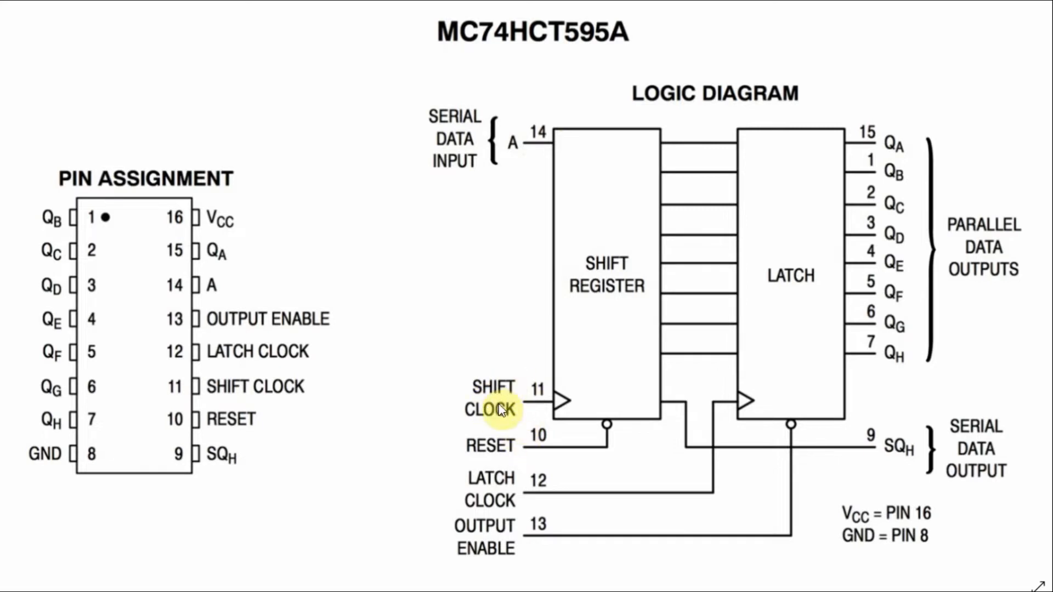
{"action": "mouse_move", "coordinate": [621, 367]}
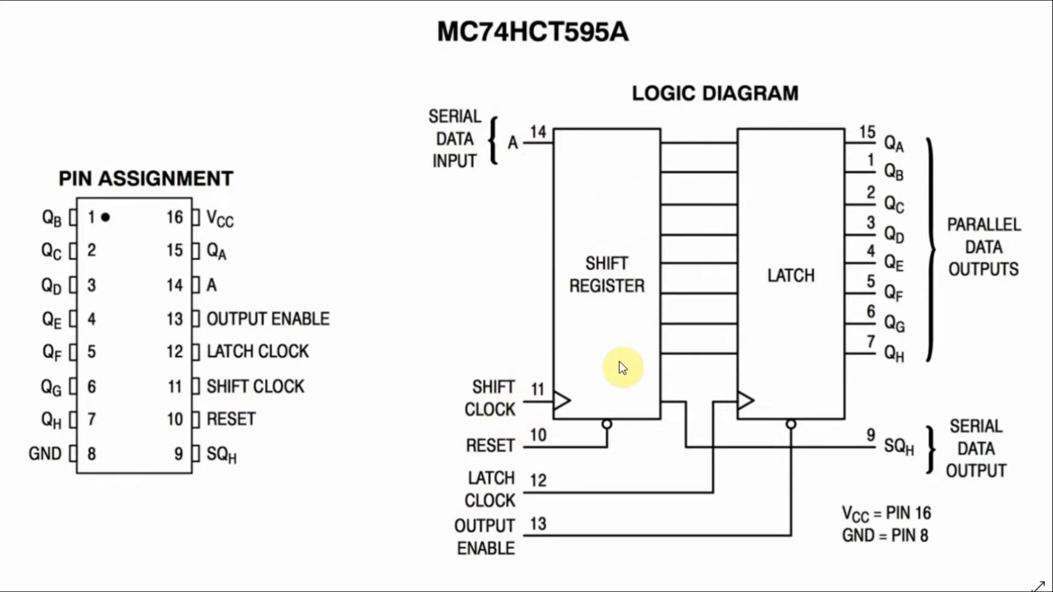
{"action": "mouse_move", "coordinate": [622, 358]}
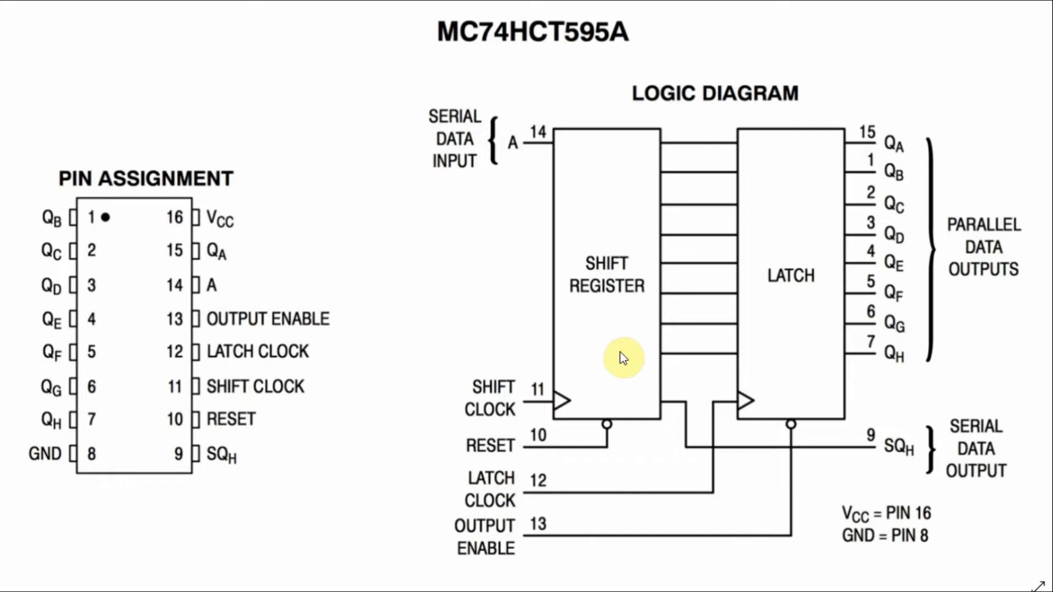
{"action": "mouse_move", "coordinate": [764, 317]}
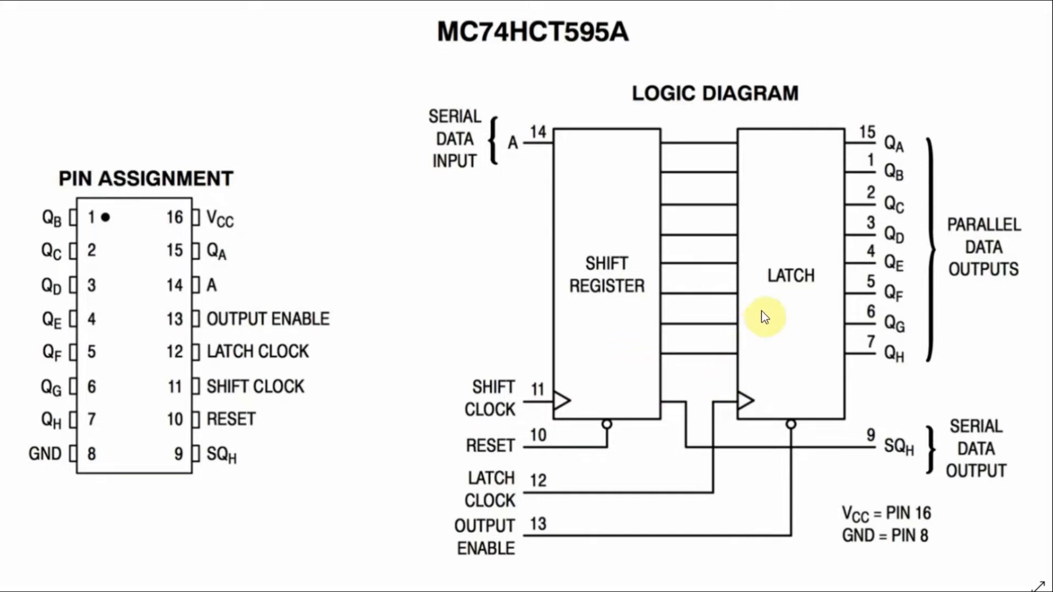
{"action": "mouse_move", "coordinate": [500, 496]}
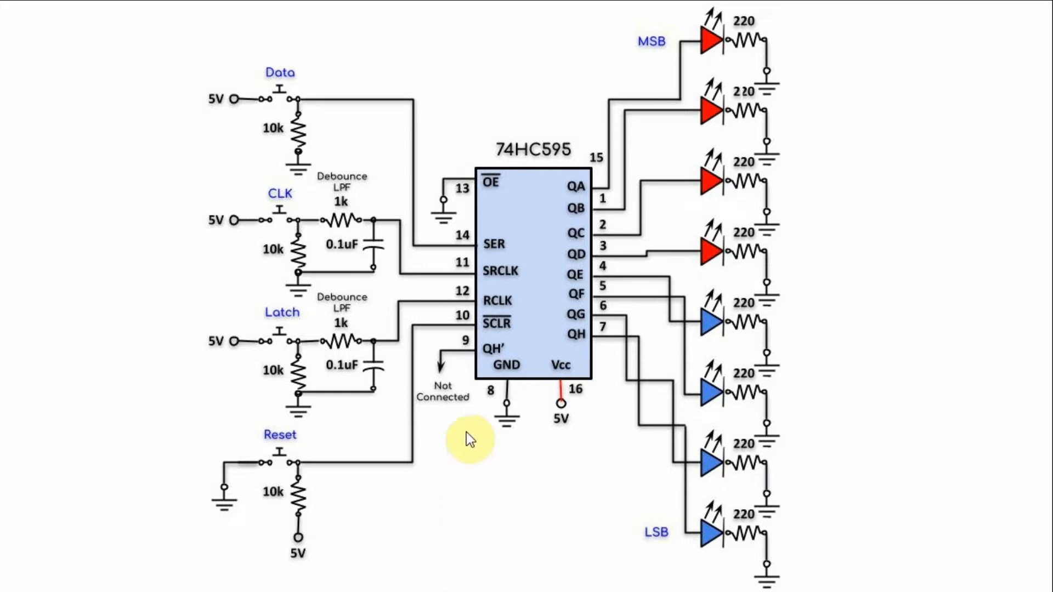
{"action": "mouse_move", "coordinate": [292, 153]}
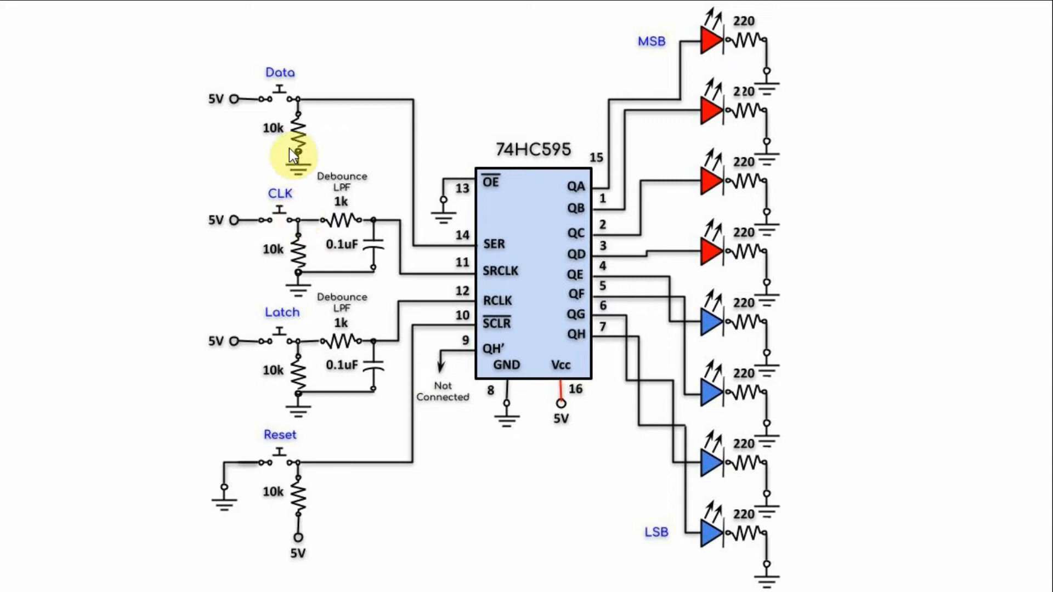
{"action": "mouse_move", "coordinate": [410, 101]}
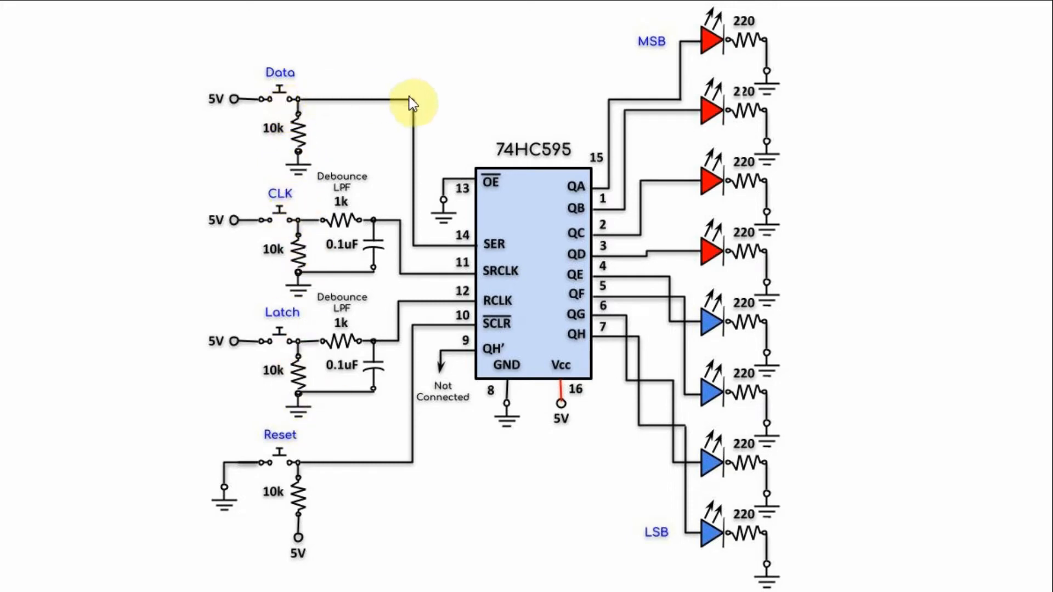
{"action": "mouse_move", "coordinate": [500, 262]}
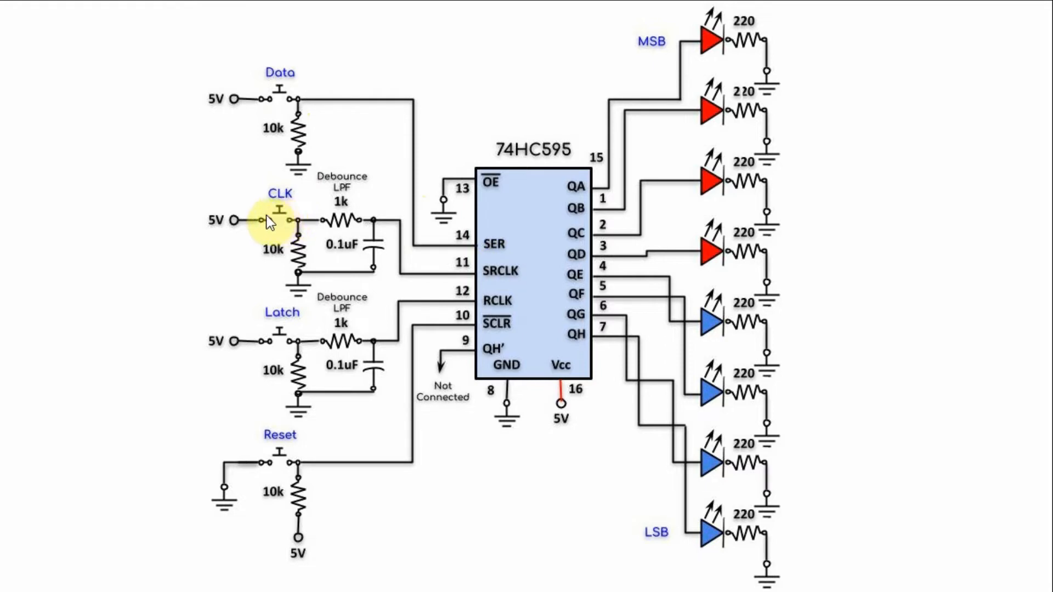
{"action": "mouse_move", "coordinate": [487, 278]}
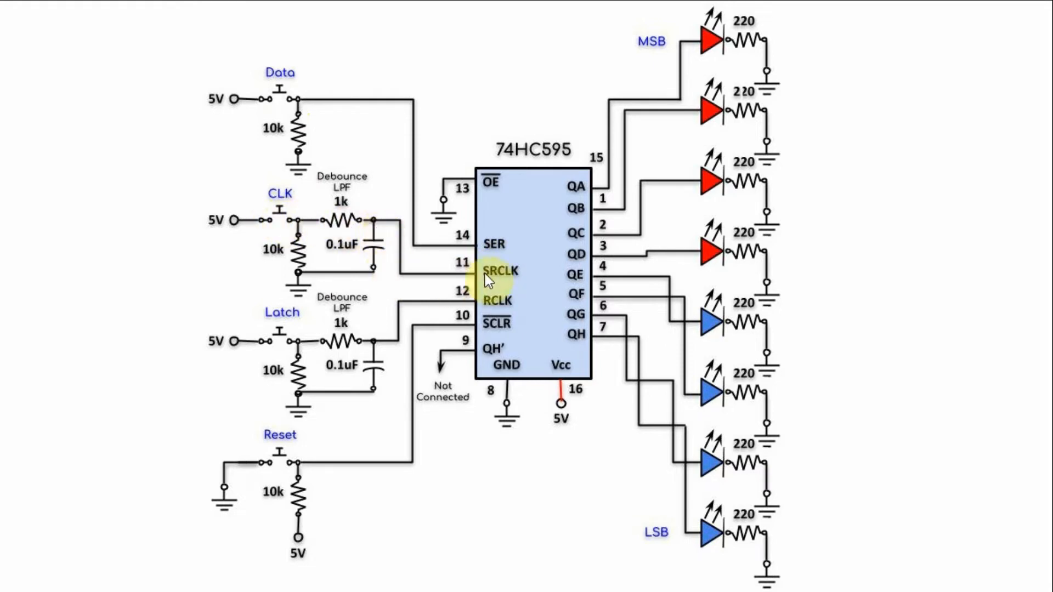
{"action": "mouse_move", "coordinate": [282, 341]}
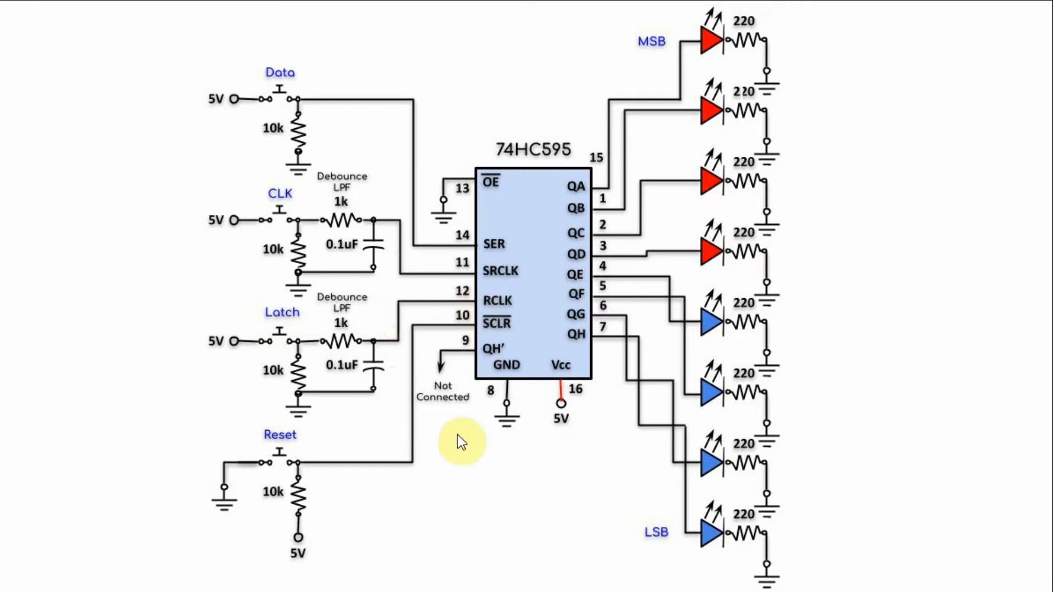
{"action": "mouse_move", "coordinate": [404, 404]}
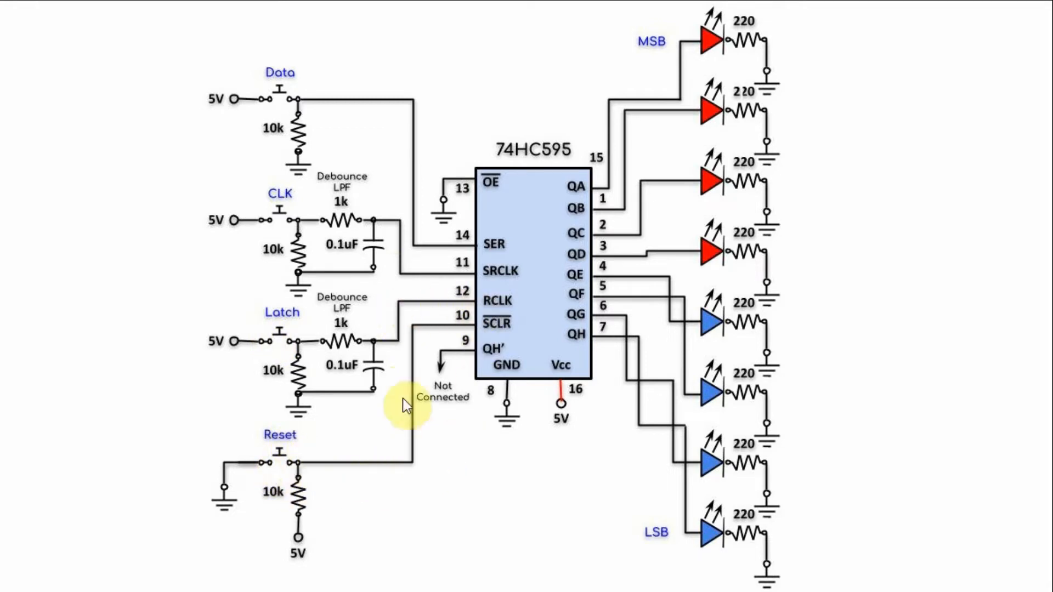
{"action": "mouse_move", "coordinate": [463, 333]}
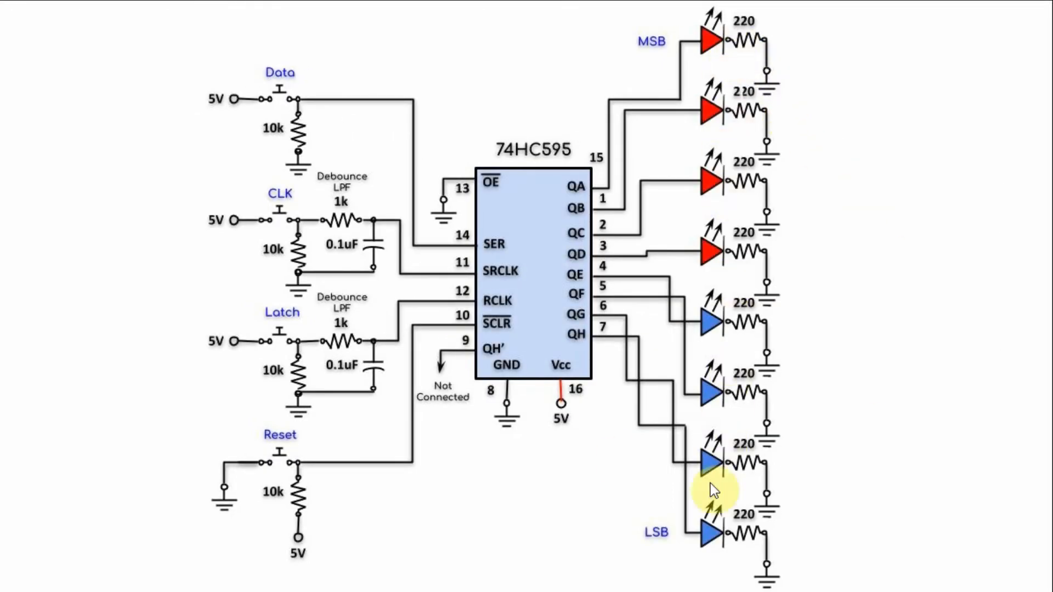
{"action": "mouse_move", "coordinate": [583, 258]}
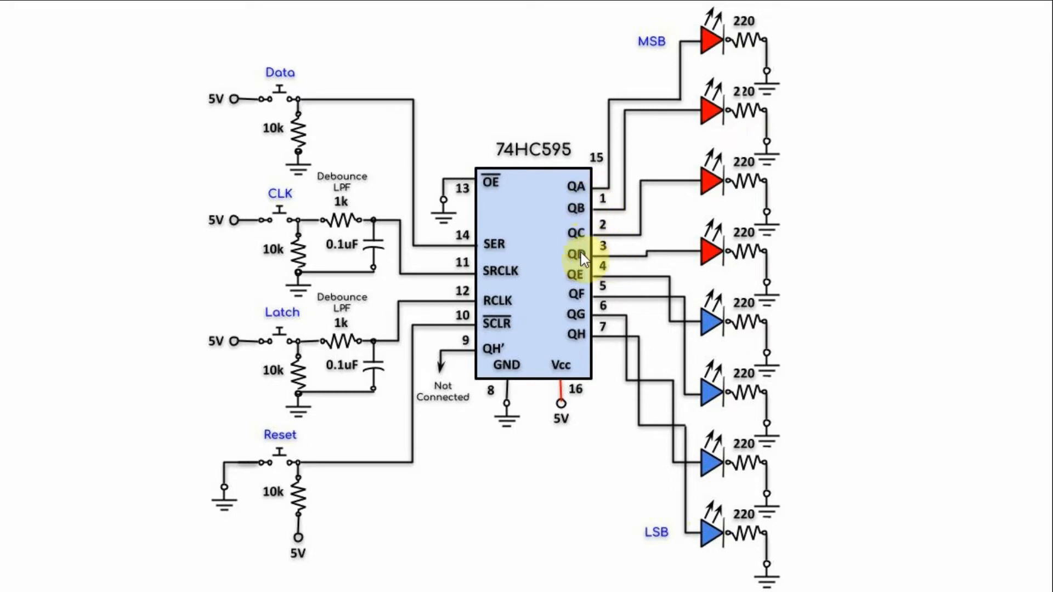
{"action": "mouse_move", "coordinate": [712, 48]}
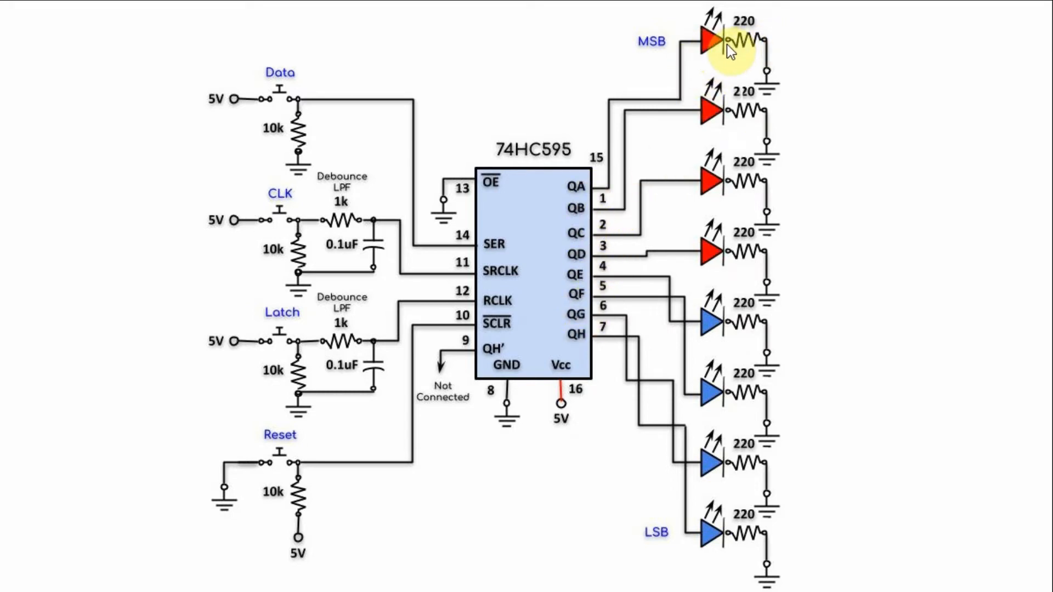
{"action": "mouse_move", "coordinate": [702, 538]}
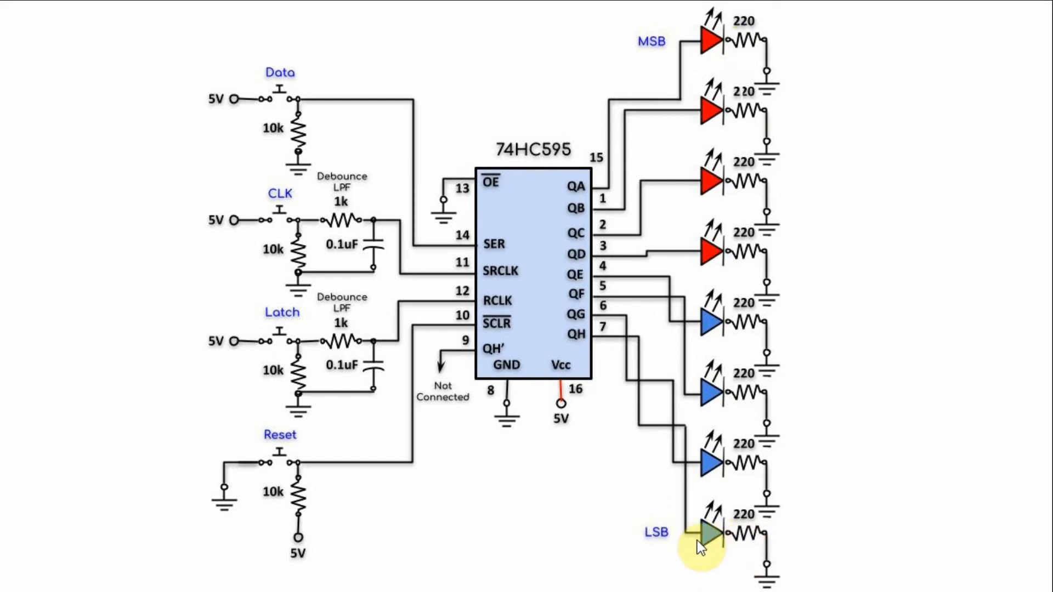